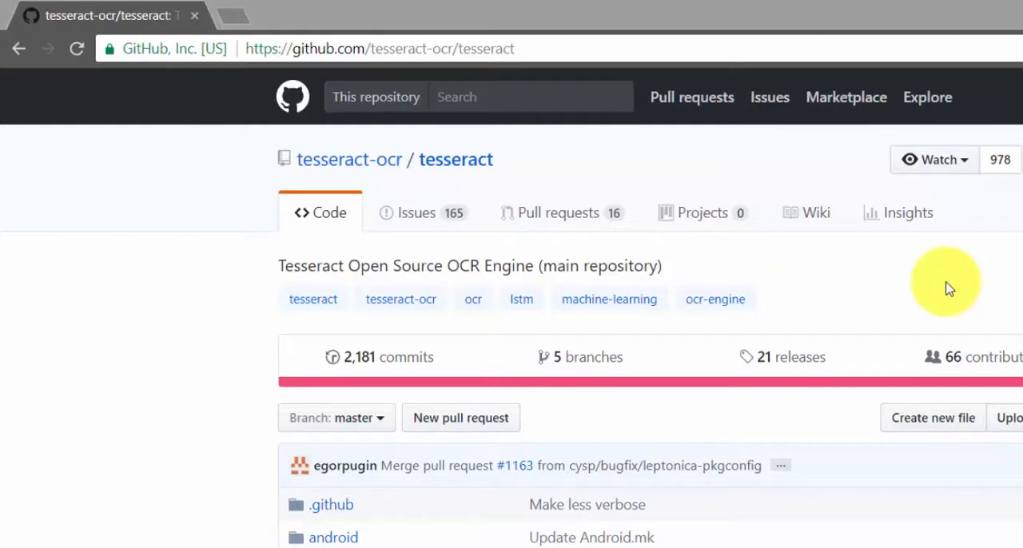
Reach the tesseract-ocr Wiki page that links the Windows installer
click(816, 212)
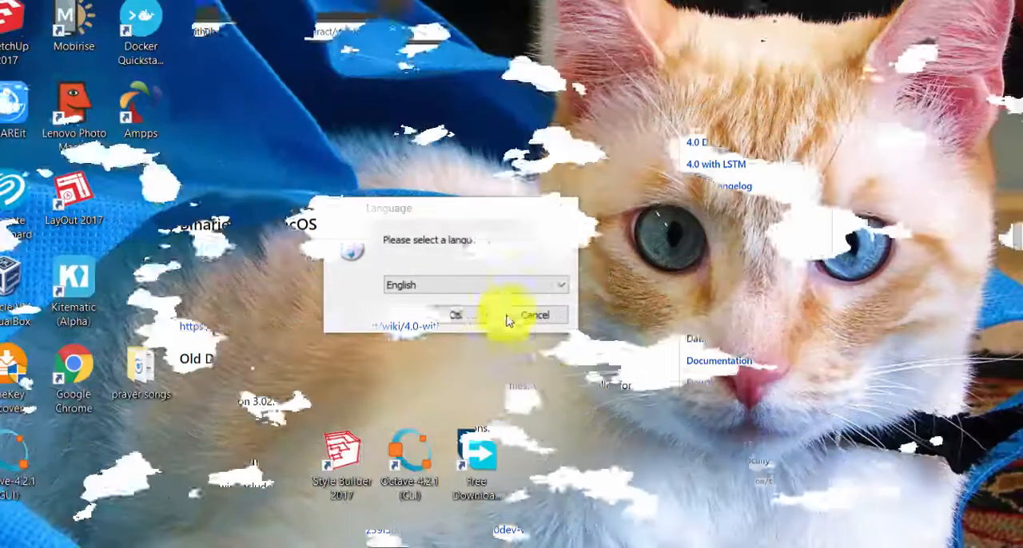
Install with English and default components, finishing without the README shown
click(462, 315)
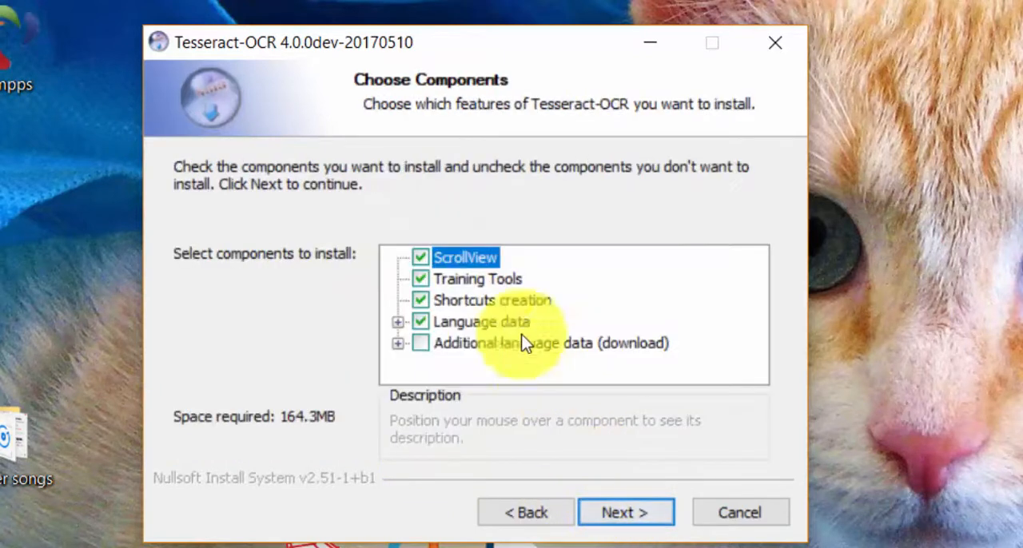
mouse_move(625, 512)
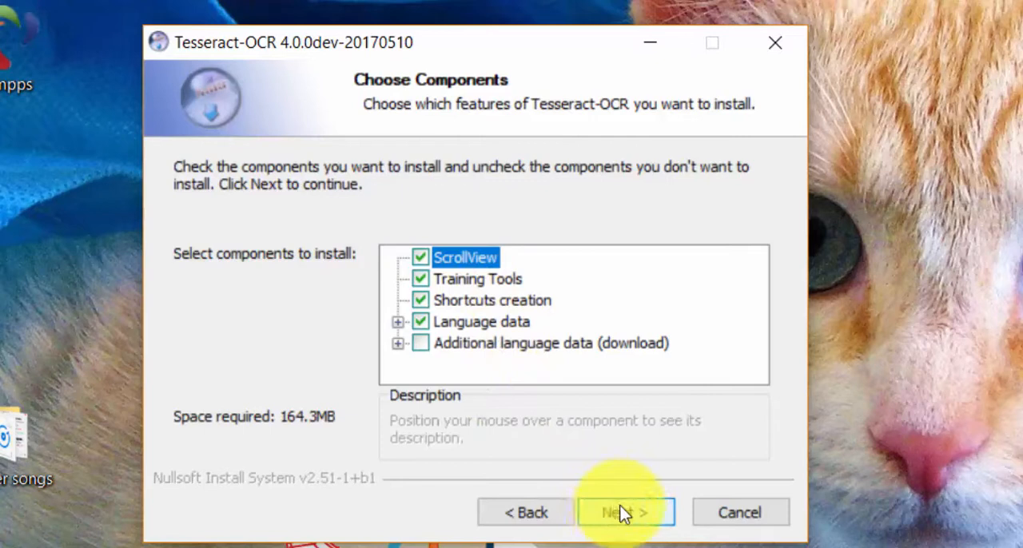
click(626, 512)
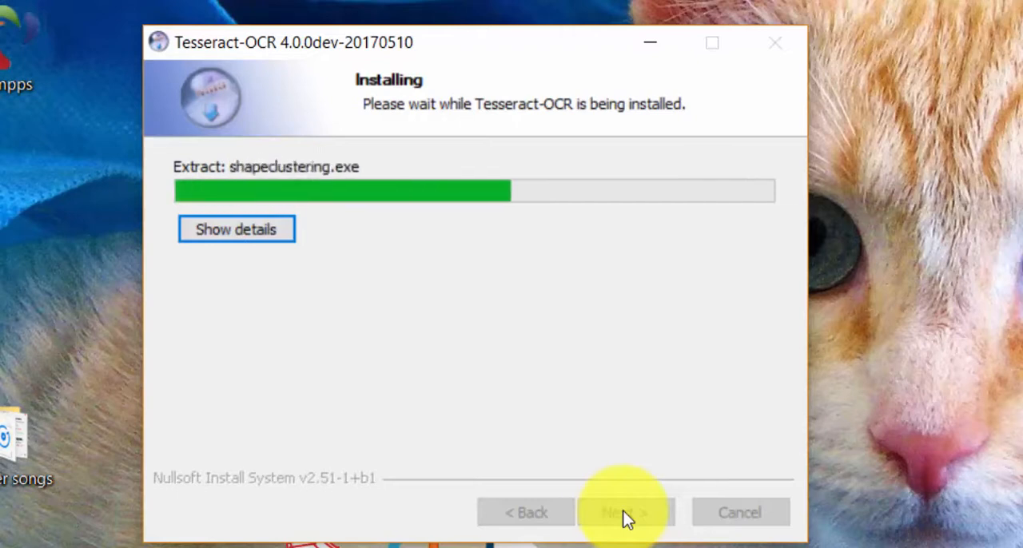
mouse_move(655, 444)
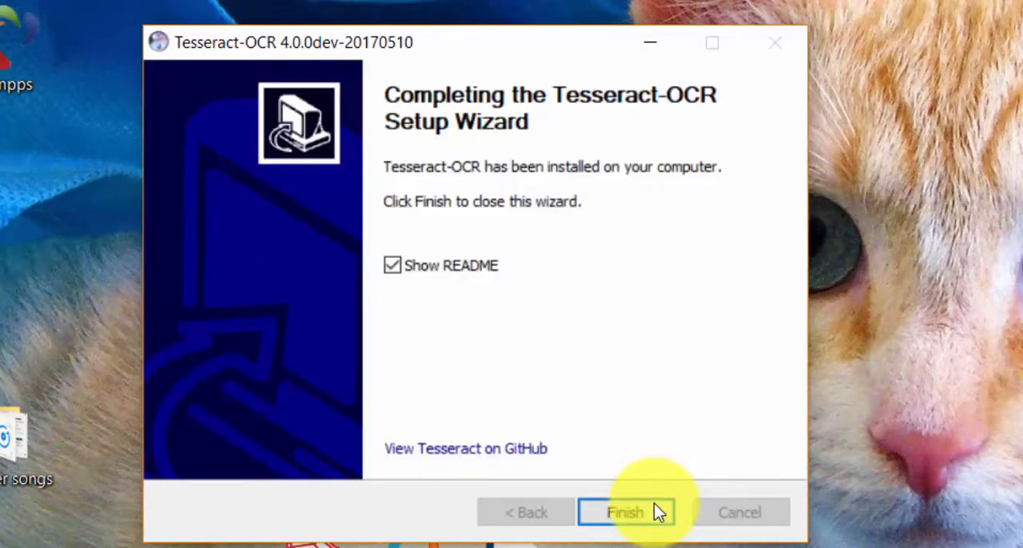
click(393, 265)
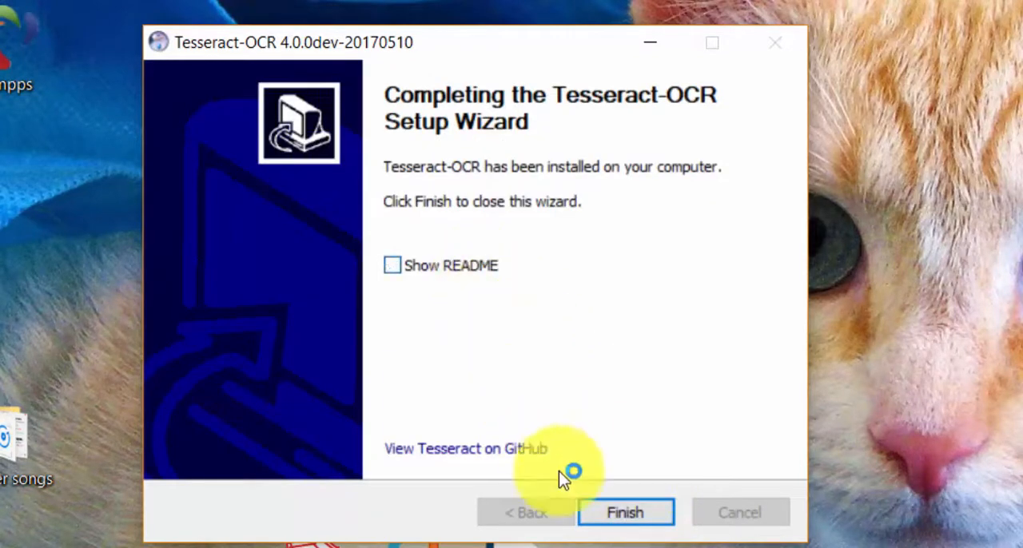
click(625, 511)
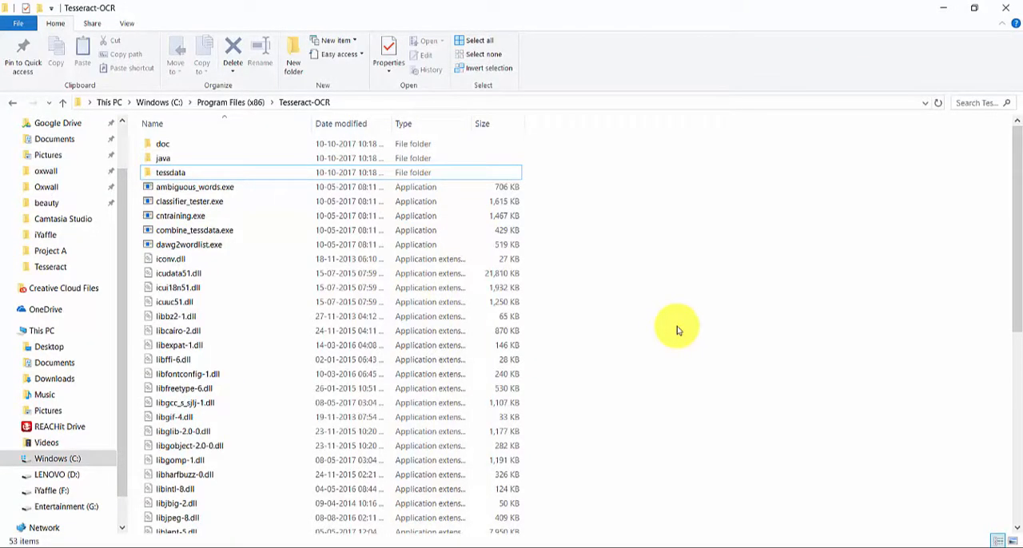
mouse_move(668, 326)
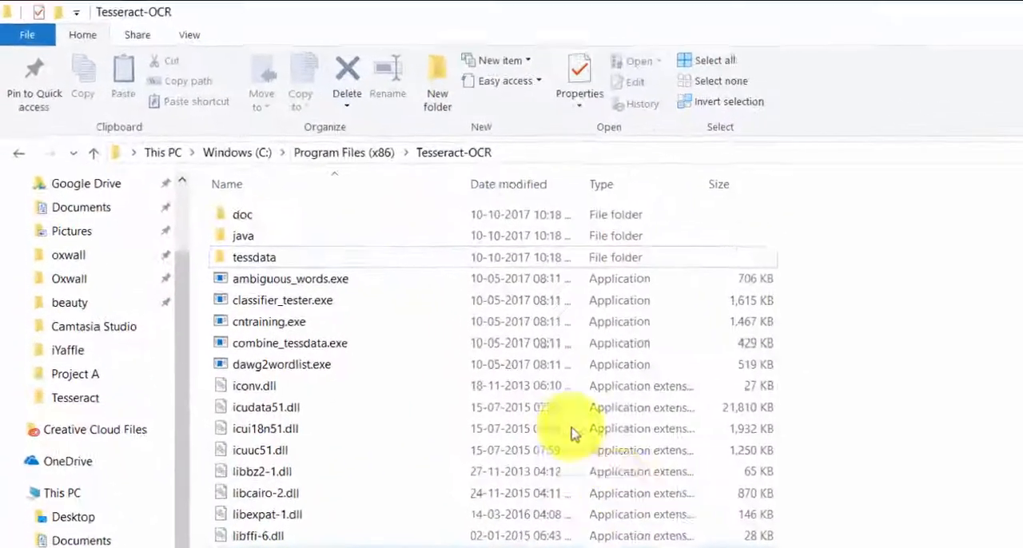
Enter the tessdata folder inside C:\Program Files (x86)\Tesseract-OCR
click(278, 288)
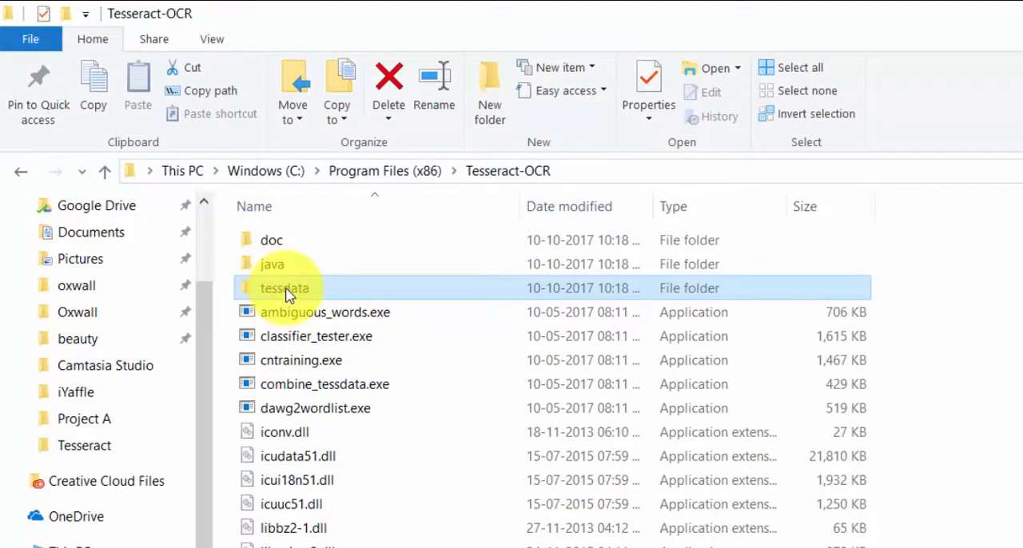
double_click(285, 288)
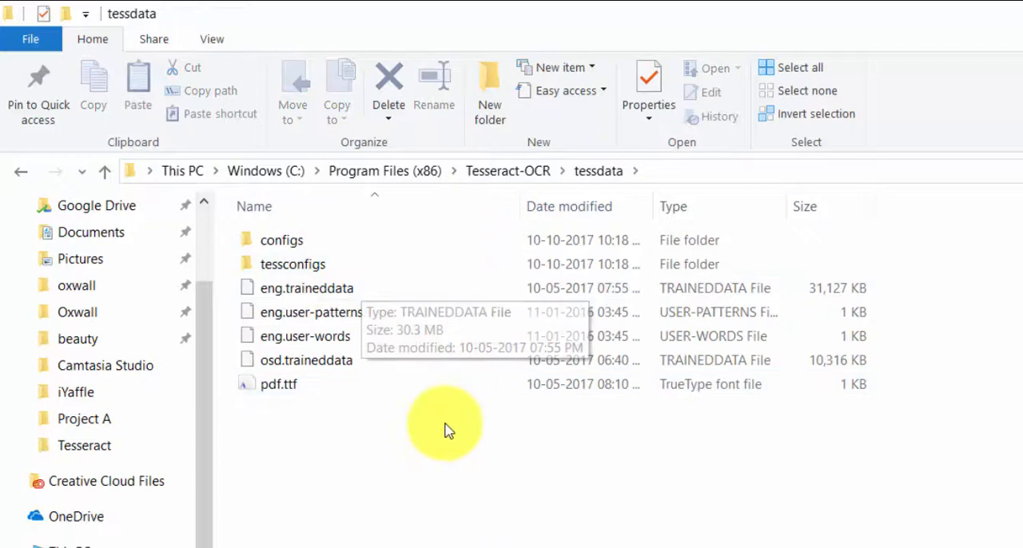
mouse_move(449, 430)
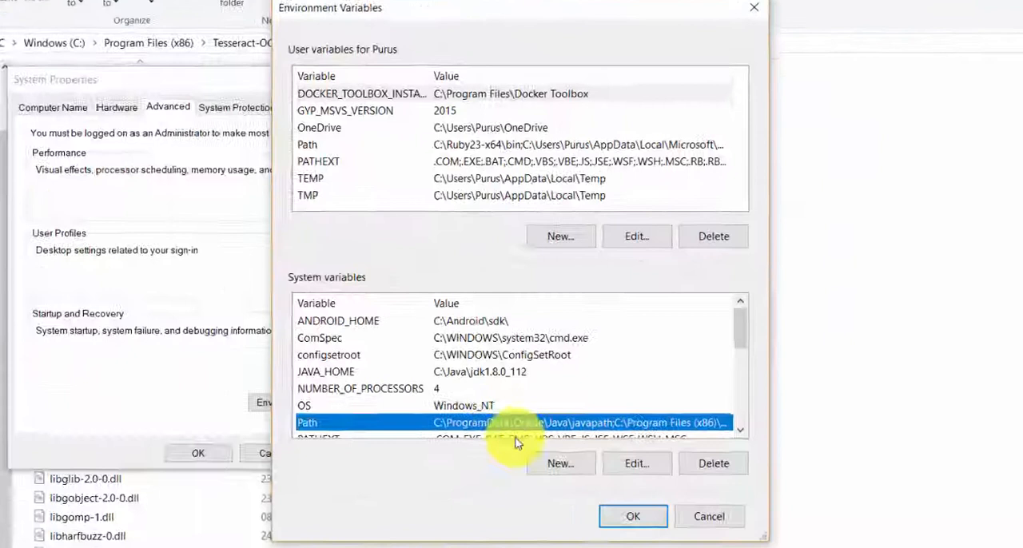
Add the Tesseract-OCR install folder to the system Path variable and save it
click(636, 463)
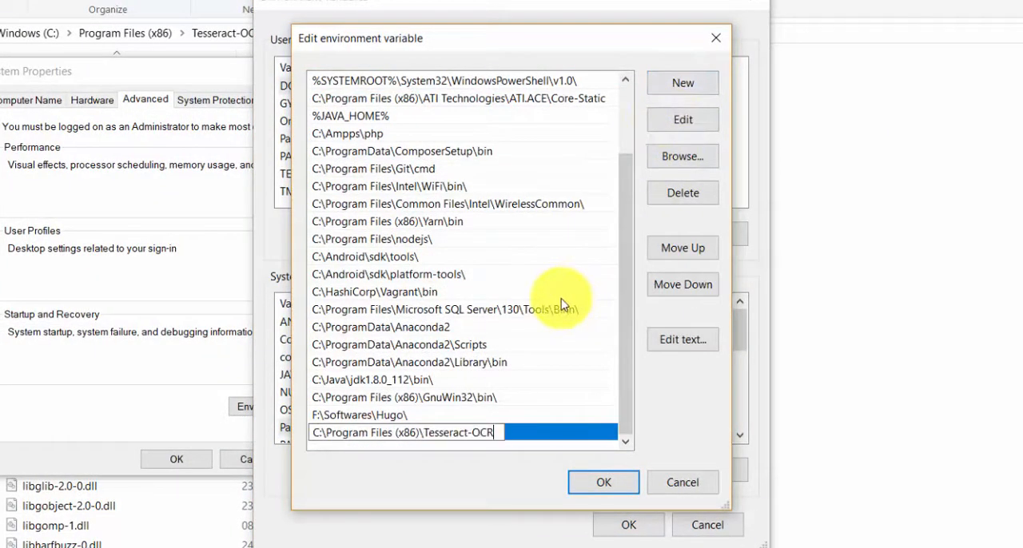
click(604, 483)
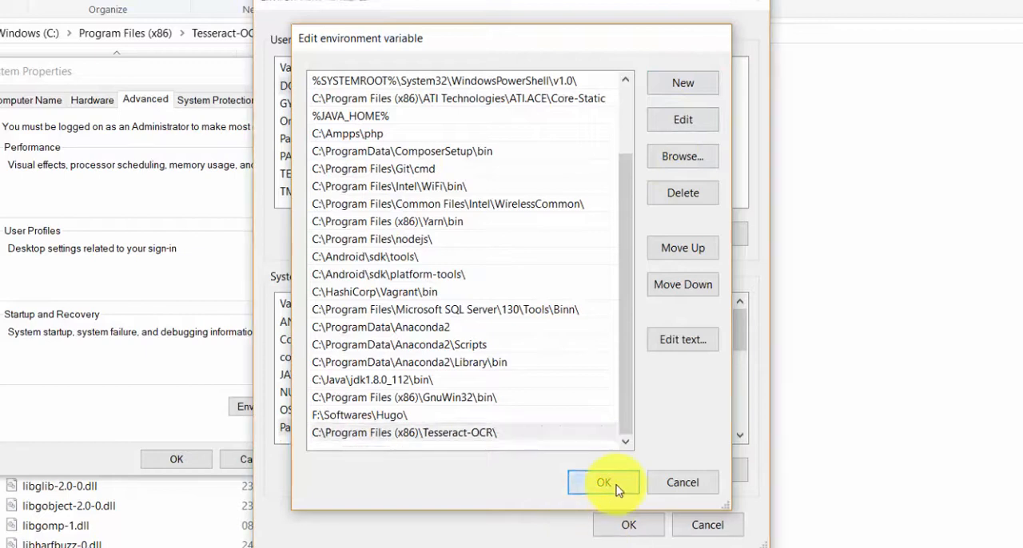
click(605, 483)
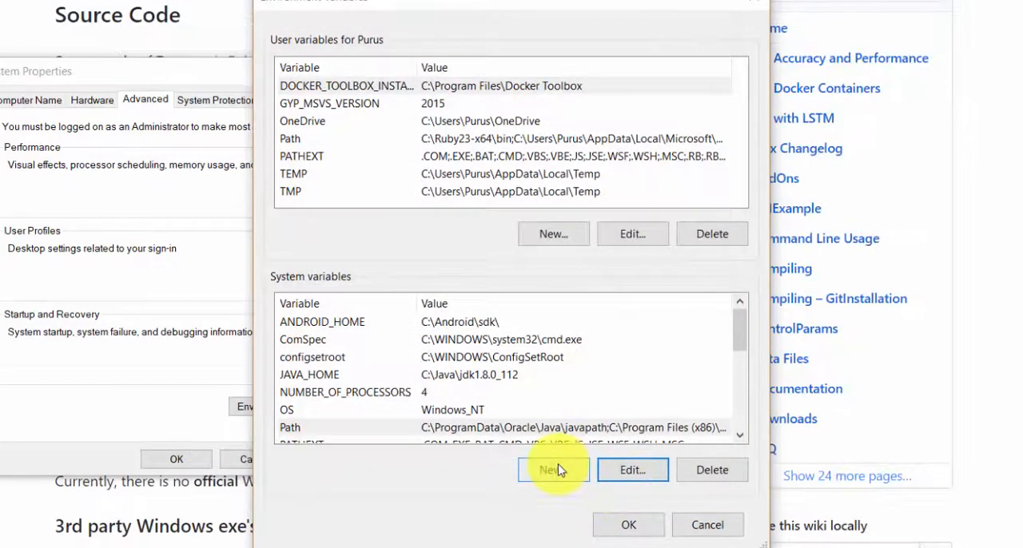
Create system variable TESSDATA_PREFIX = C:\Program Files (x86)\Tesseract-OCR\tessdata\
click(553, 470)
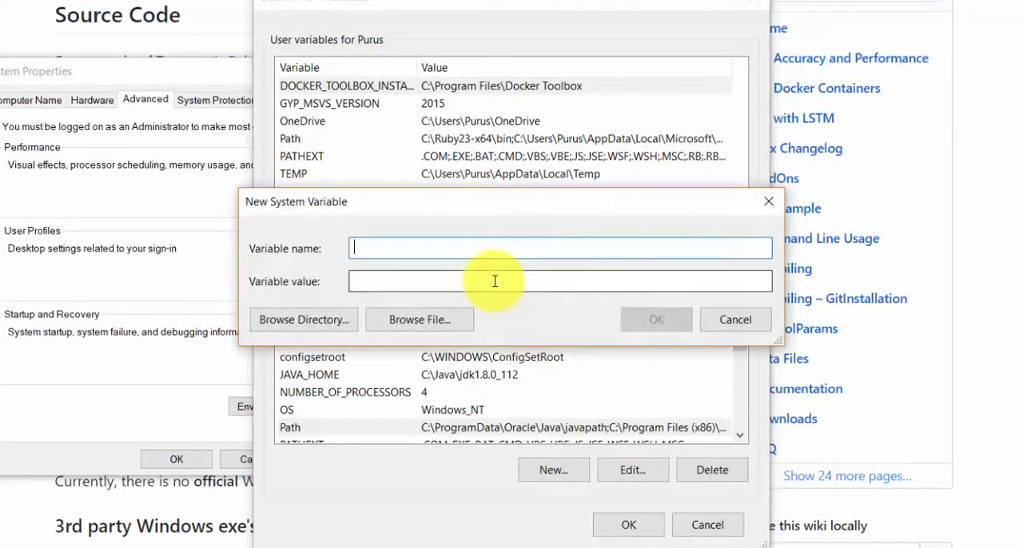
text(TESSDATA_PREFIX)
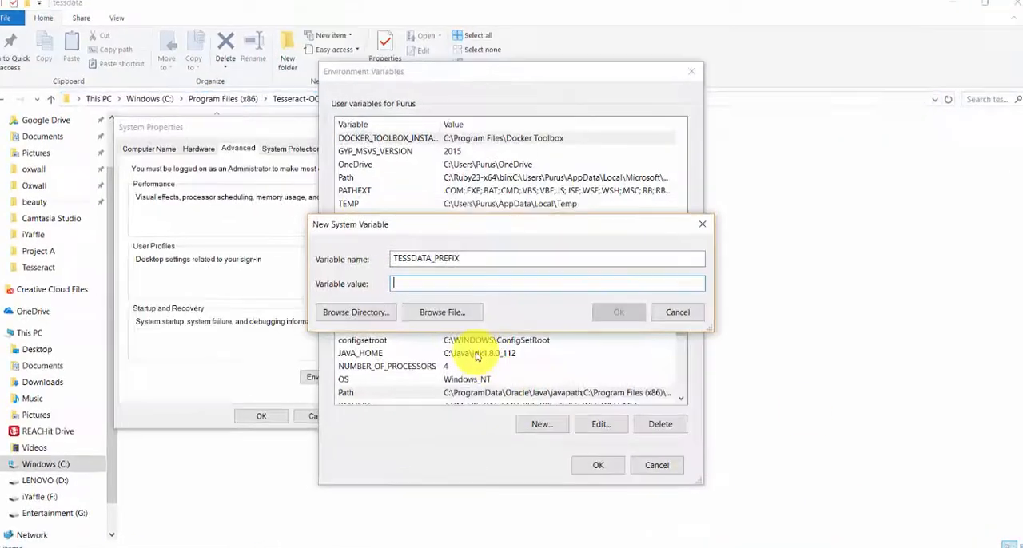
text(C:\Program Files (x86)\Tesseract-OCR\tessdata\)
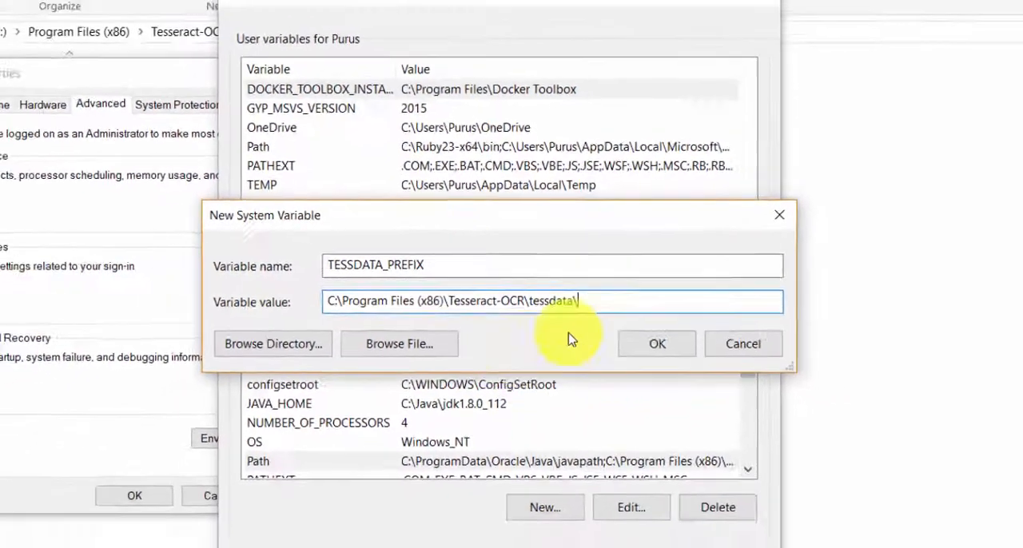
click(655, 343)
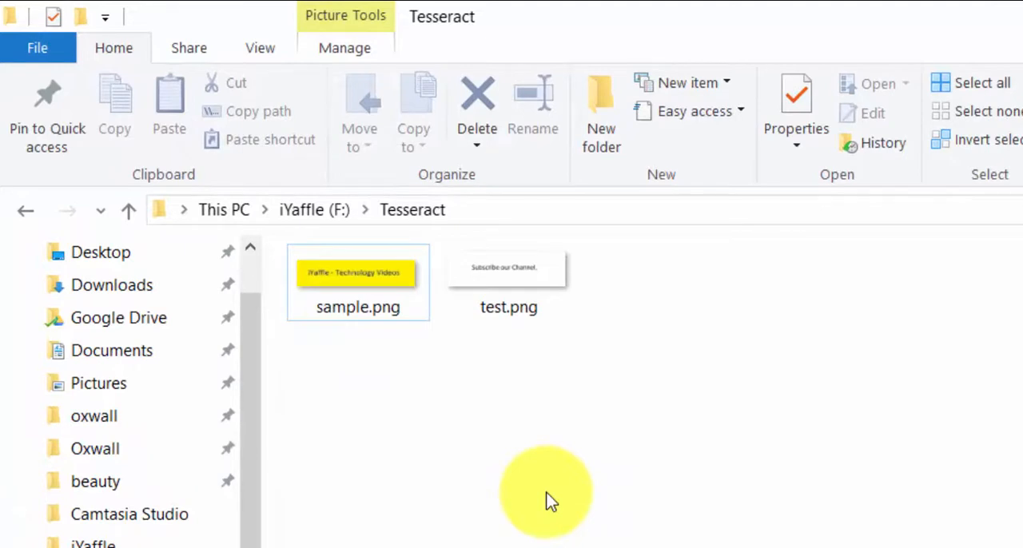
mouse_move(531, 488)
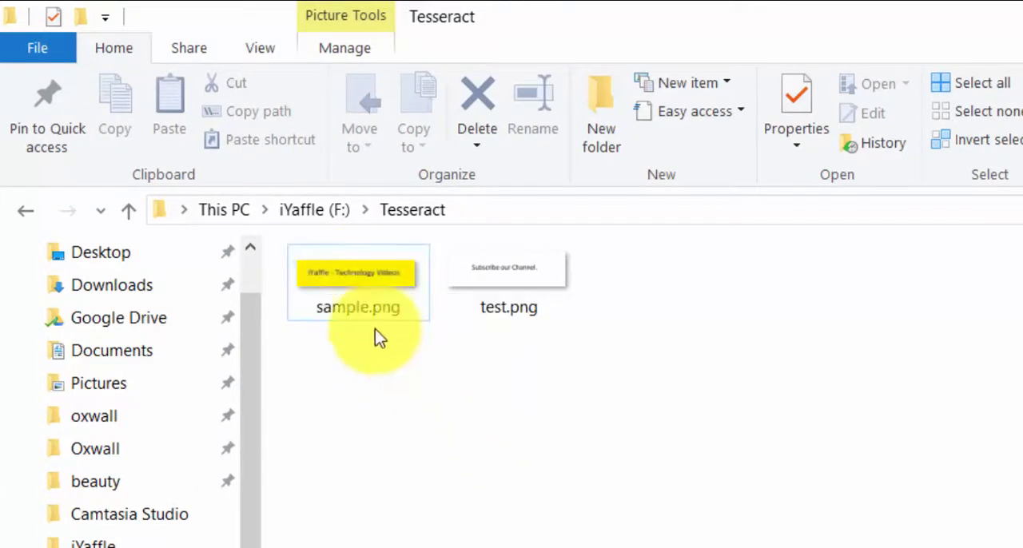
Select sample.png in F:\Tesseract and bring up a Command Prompt beside the folder
click(358, 285)
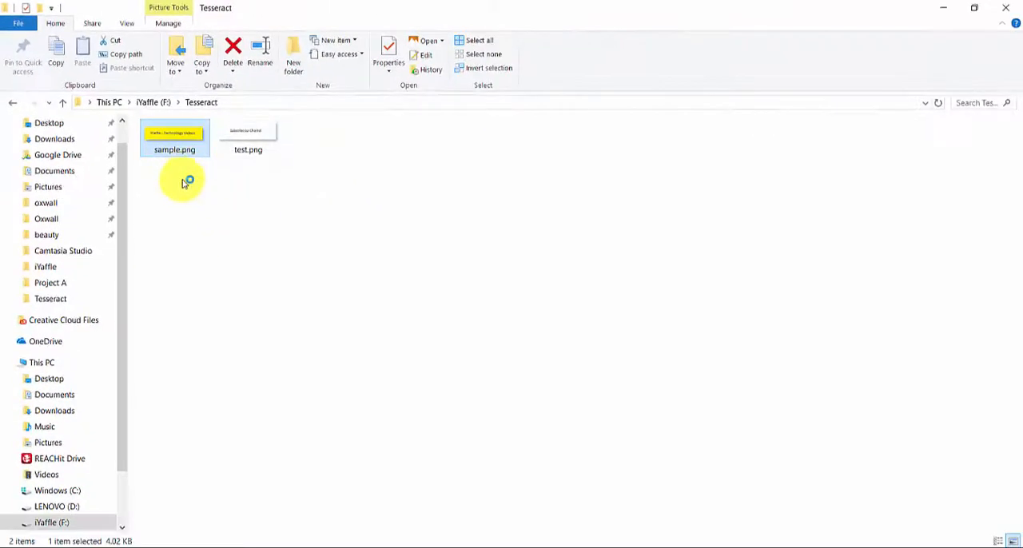
double_click(175, 135)
text(f:)
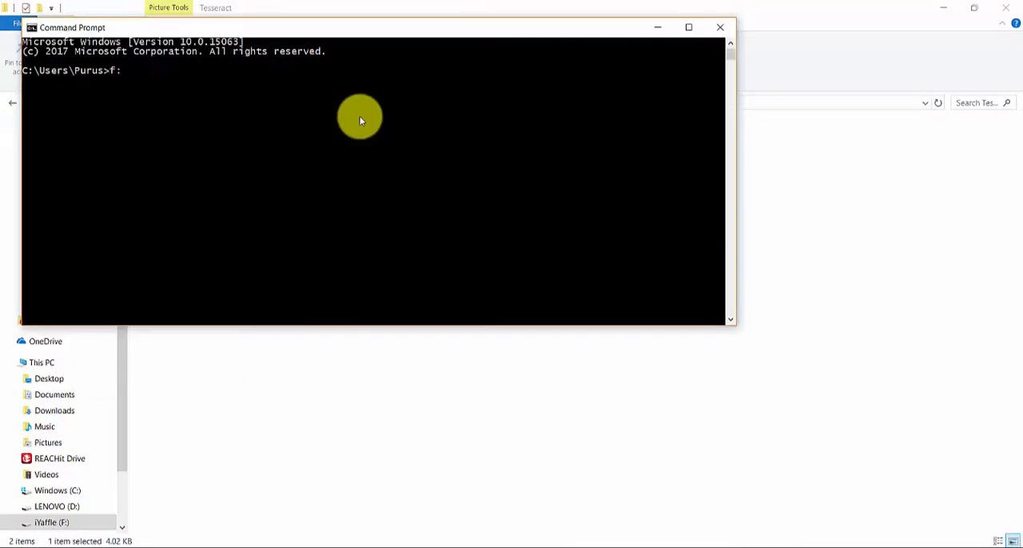
Run 'tesseract sample.png output' in F:\Tesseract and check the resulting output.txt
text(cd te)
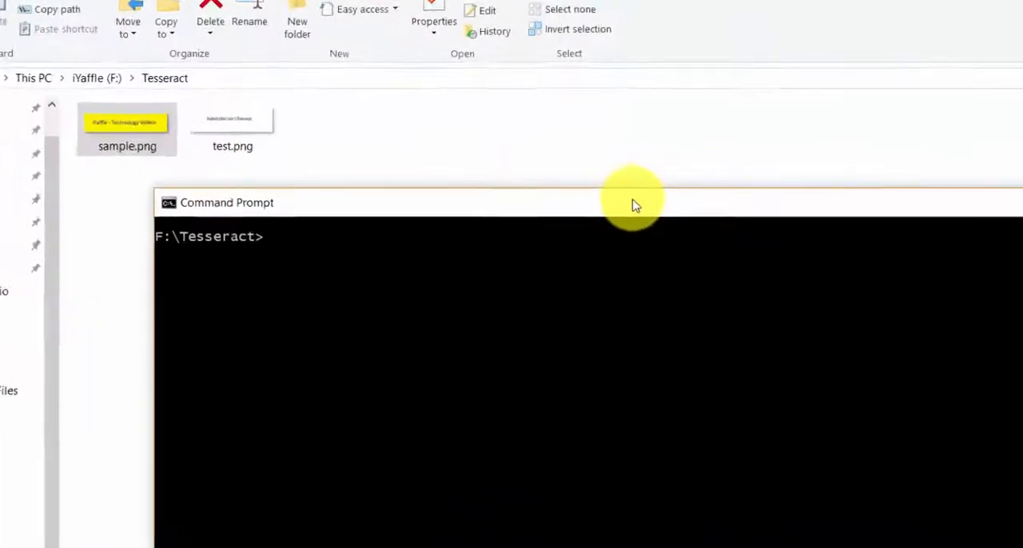
text(tesseract)
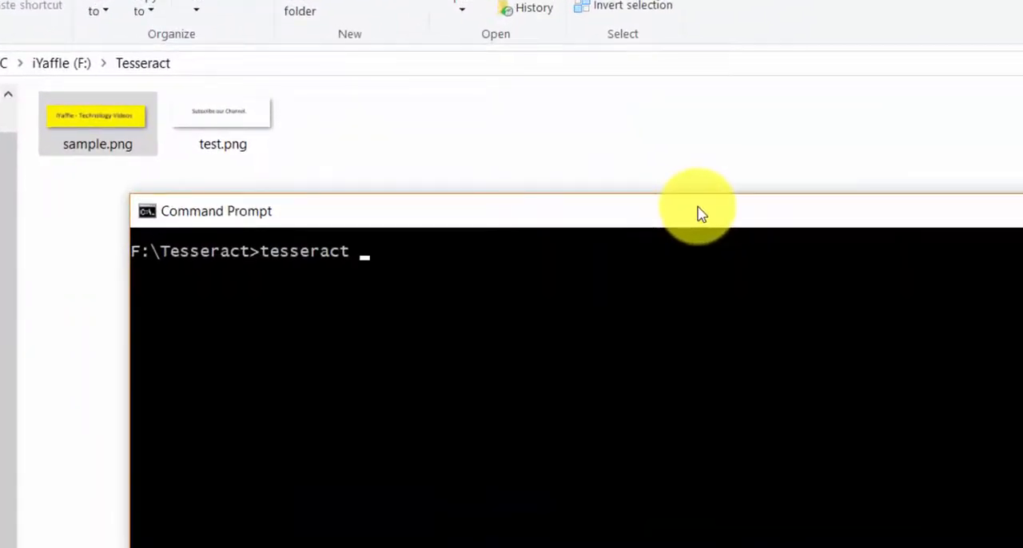
text(sam)
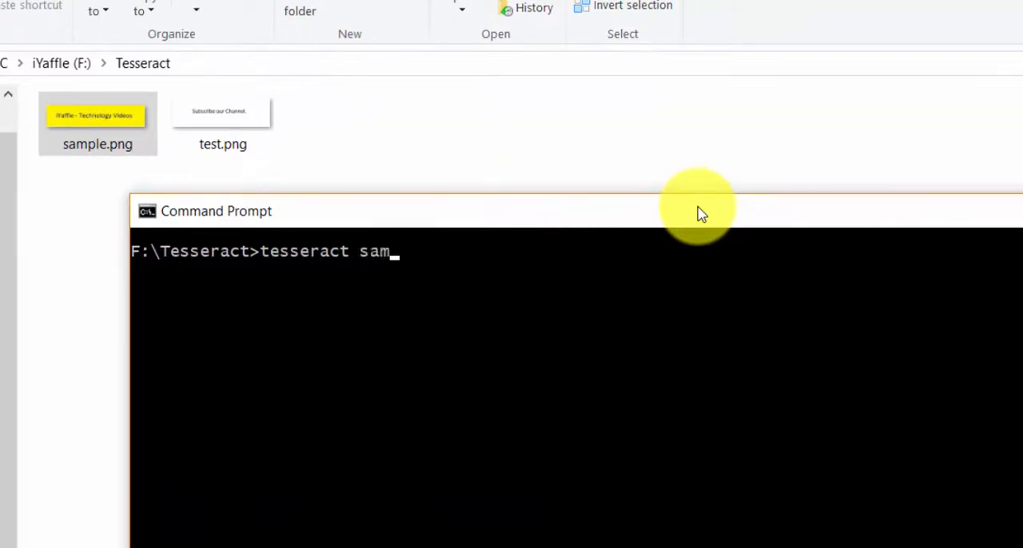
text(ple.png)
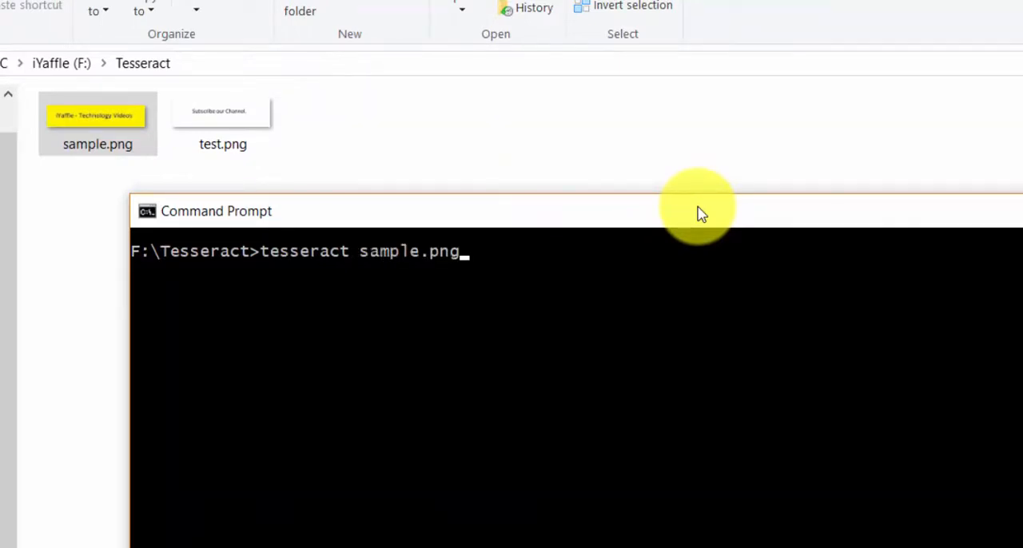
text(out)
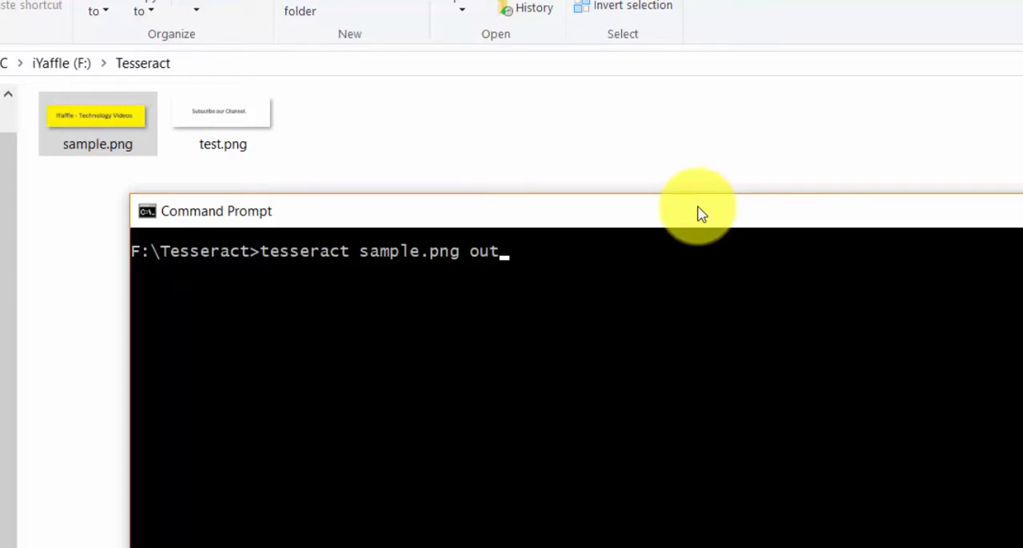
text(put)
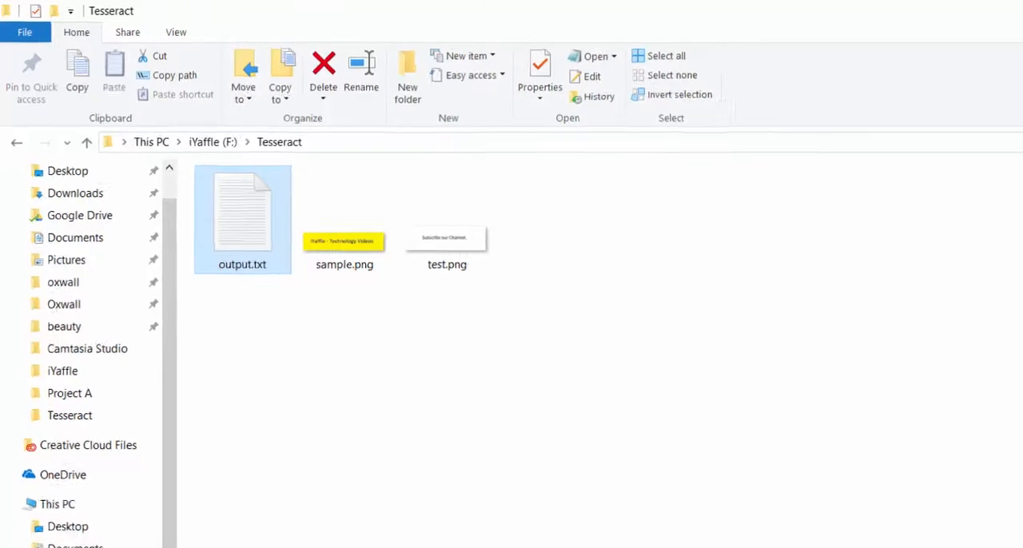
double_click(446, 239)
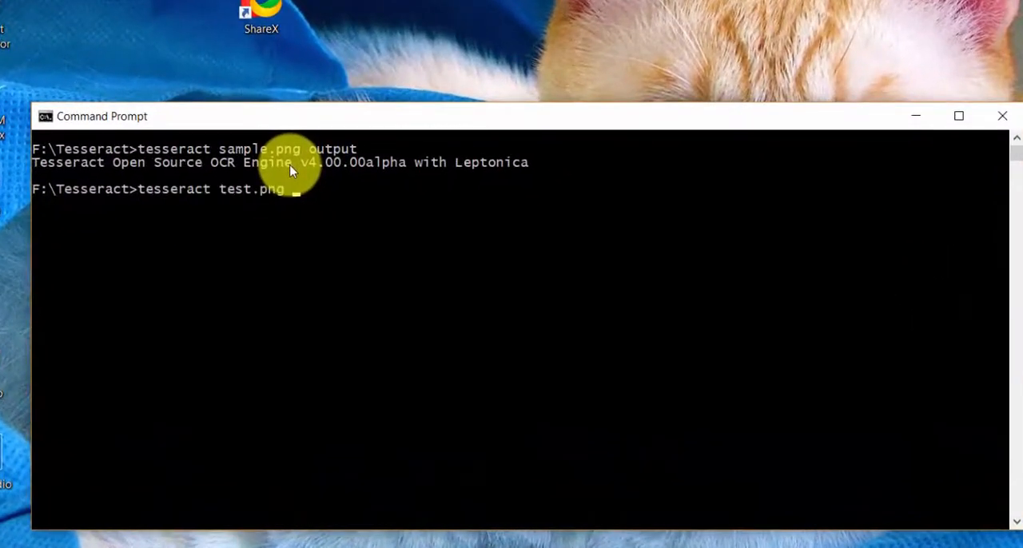
Run tesseract on test.png to output1 with the tessdata dir, then read 'Subscribe our Channel.' in output1.txt
text(output)
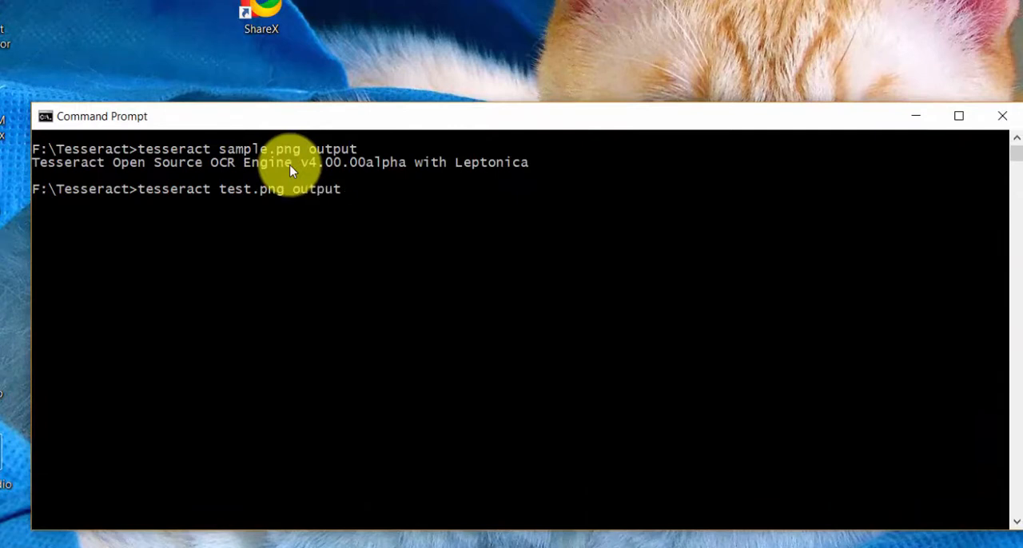
text(1)
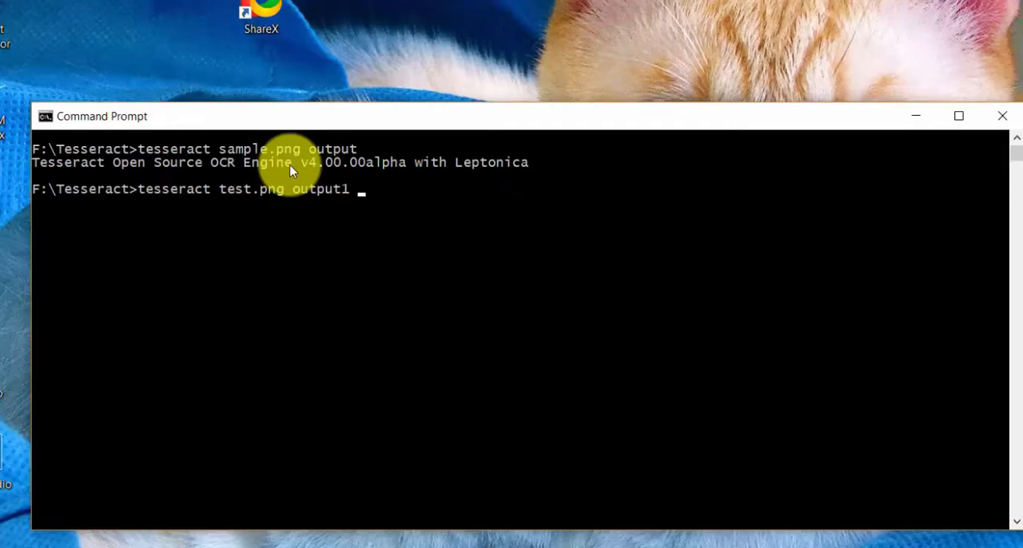
text(--tessdata-dir "C:\Program Files (x86)\Tesseract-OCR\tessdata")
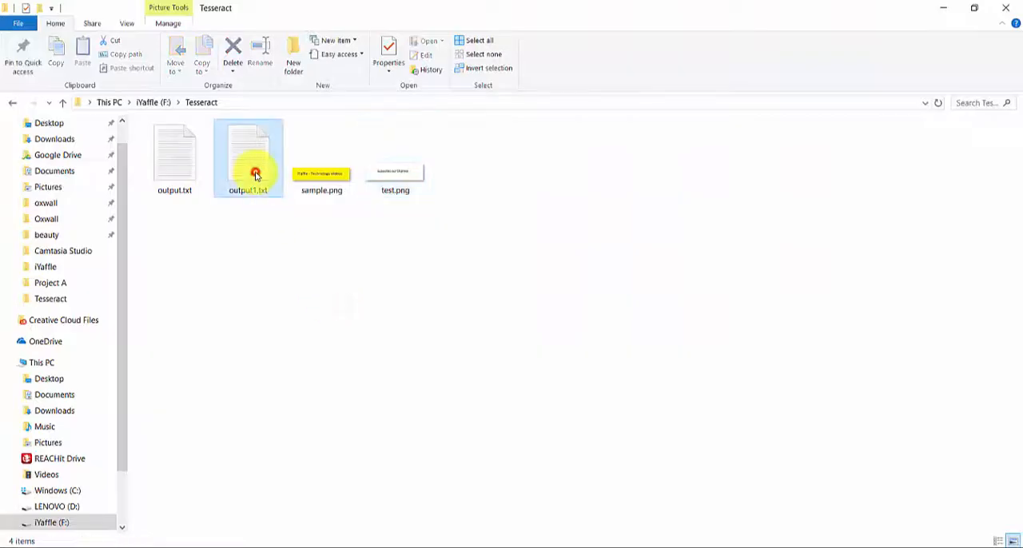
double_click(248, 157)
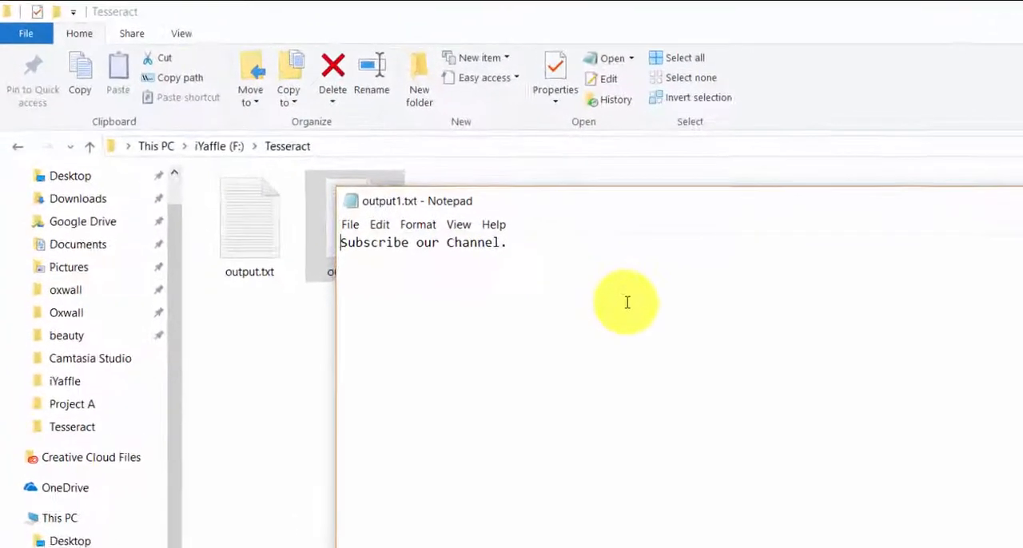